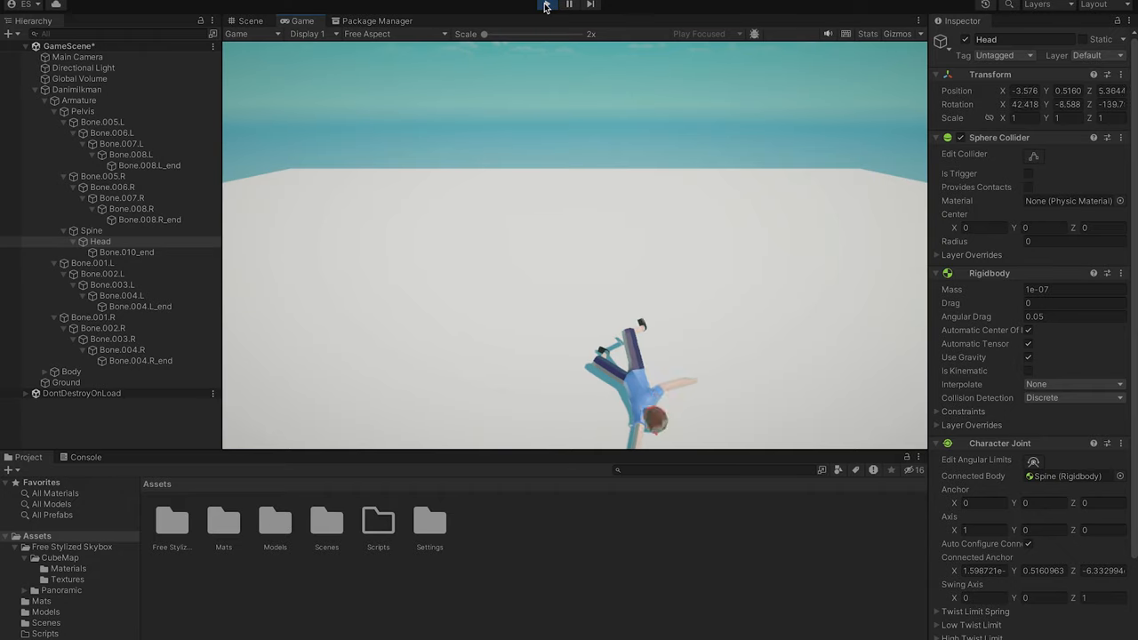
Restart Play mode to test the configurable-joint ragdoll, which collapses into a stretched, mangled heap.
{"action": "left_click", "coordinate": [546, 5]}
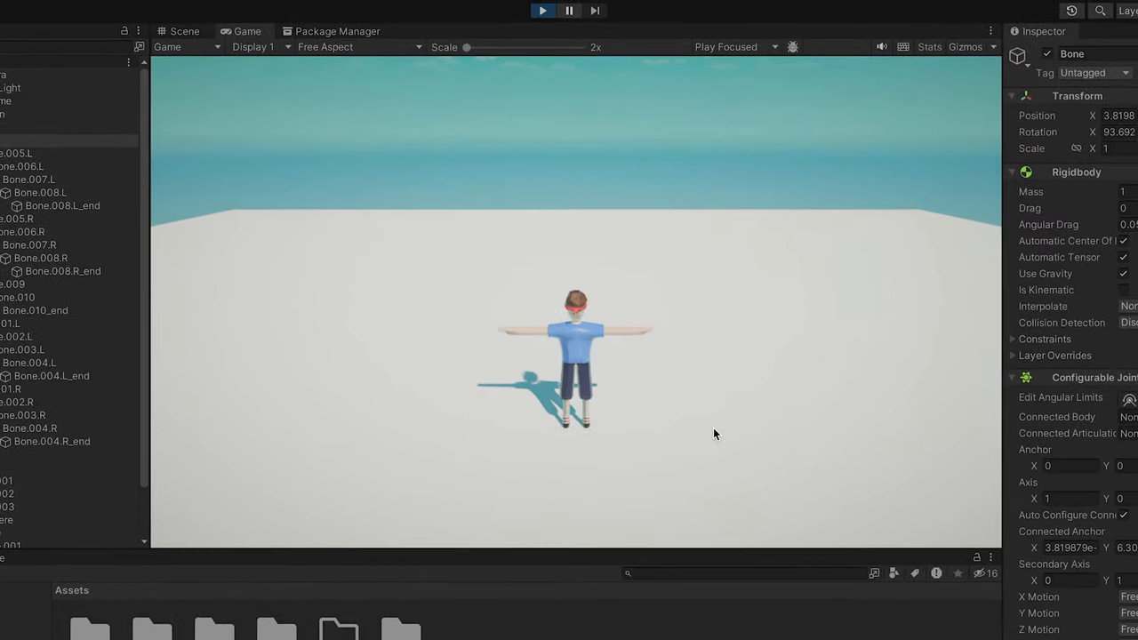
{"action": "left_click", "coordinate": [542, 10]}
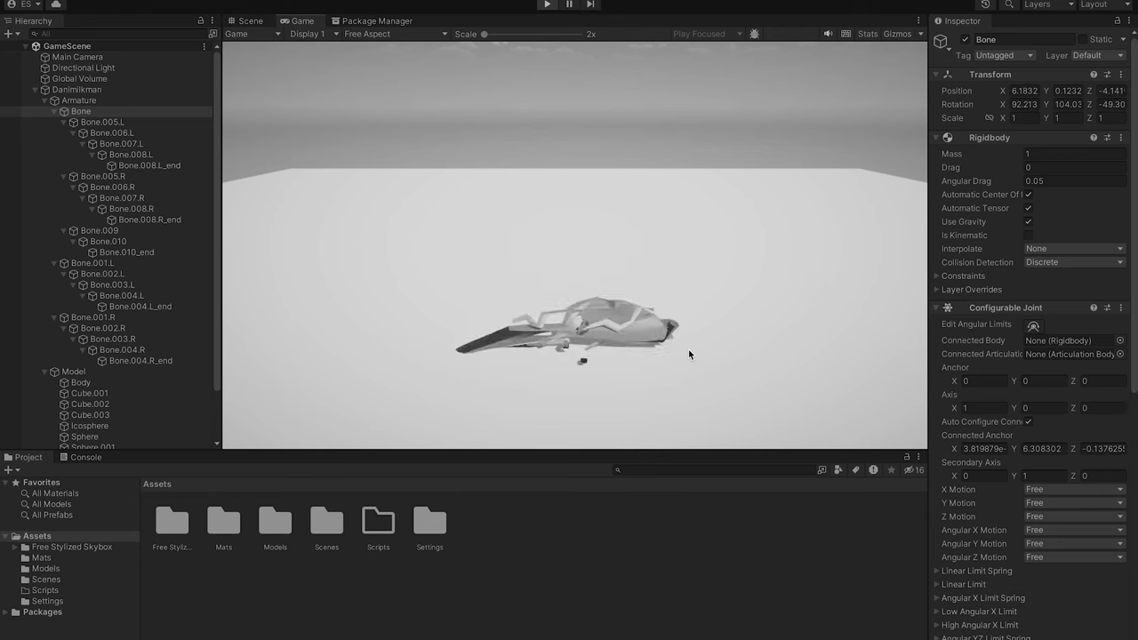
{"action": "left_click", "coordinate": [546, 5]}
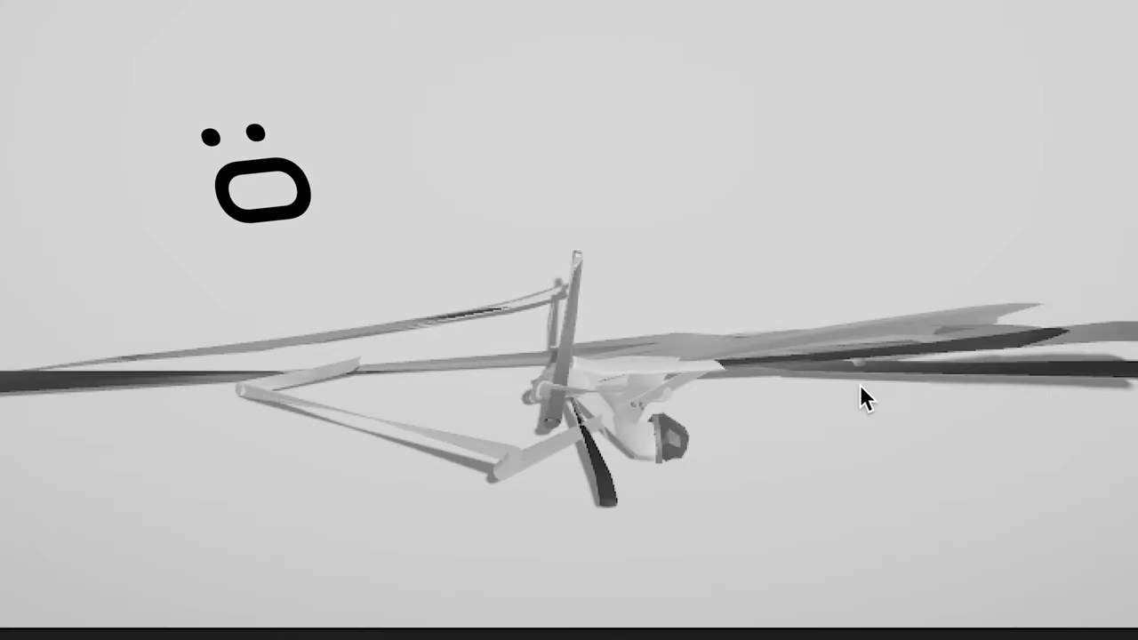